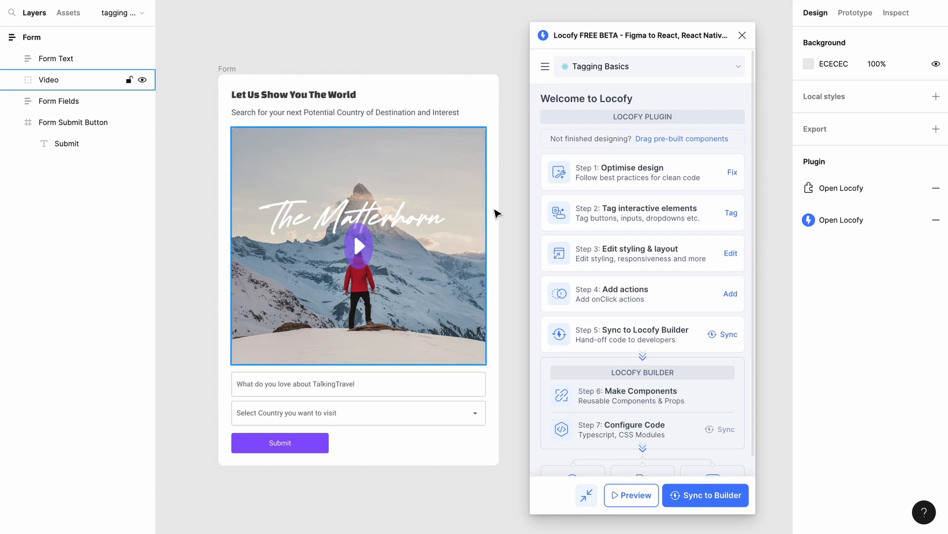
# Enter Locofy's Step 2 'Tag interactive elements' and browse down the tag list.
pyautogui.click(731, 212)
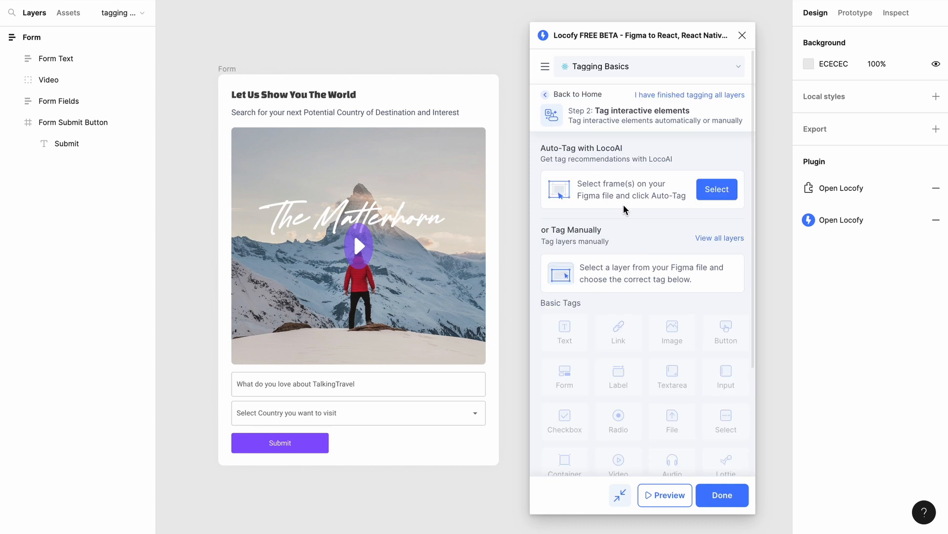
pyautogui.scroll(-3)
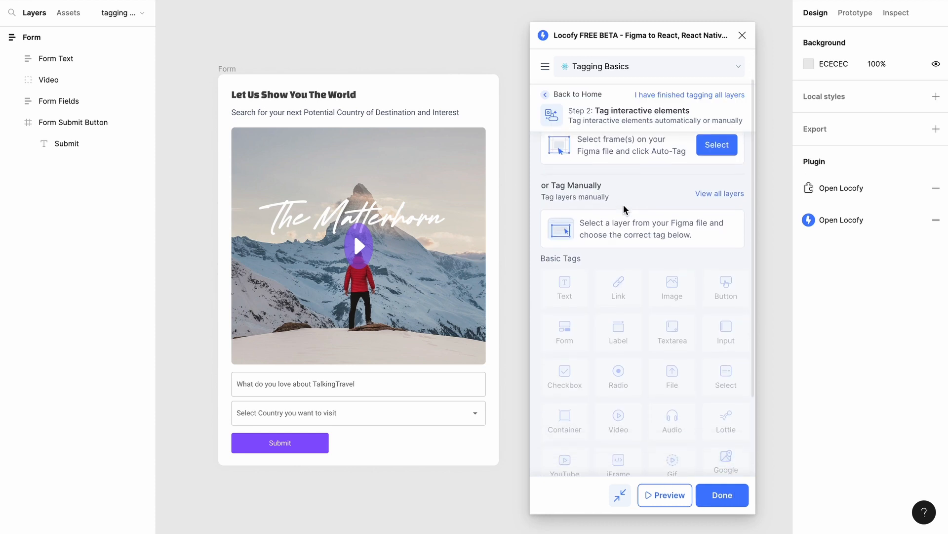
pyautogui.scroll(-3)
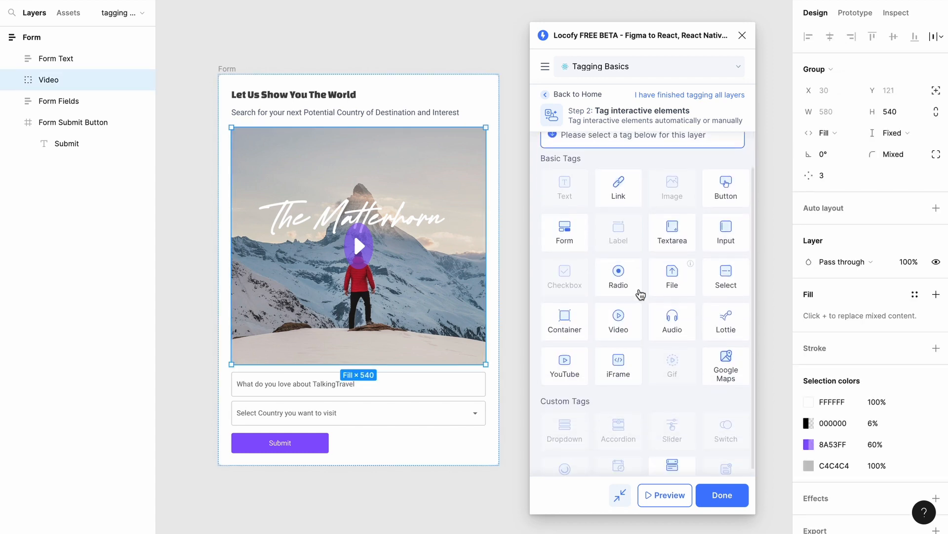
pyautogui.click(564, 363)
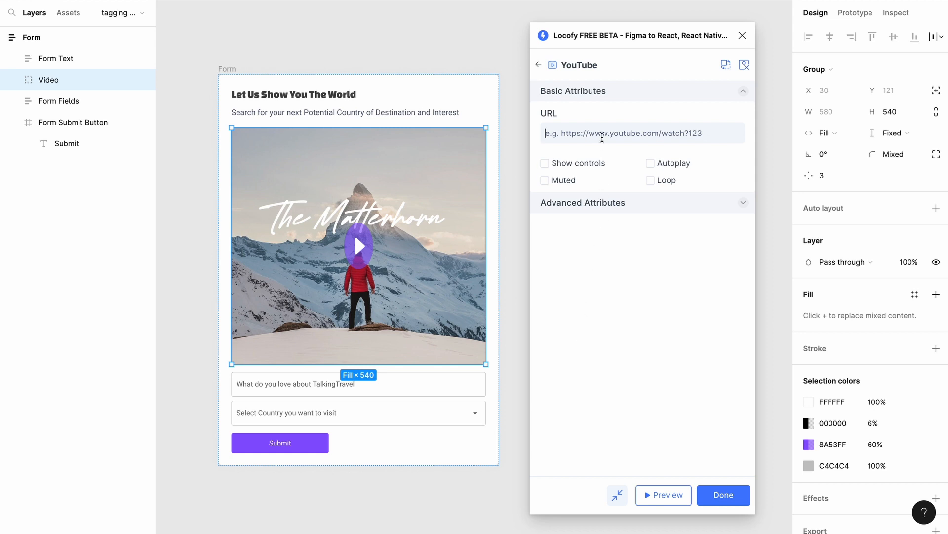
pyautogui.write('https://www.youtube.com/watch?v=DJlmX19wyLY')
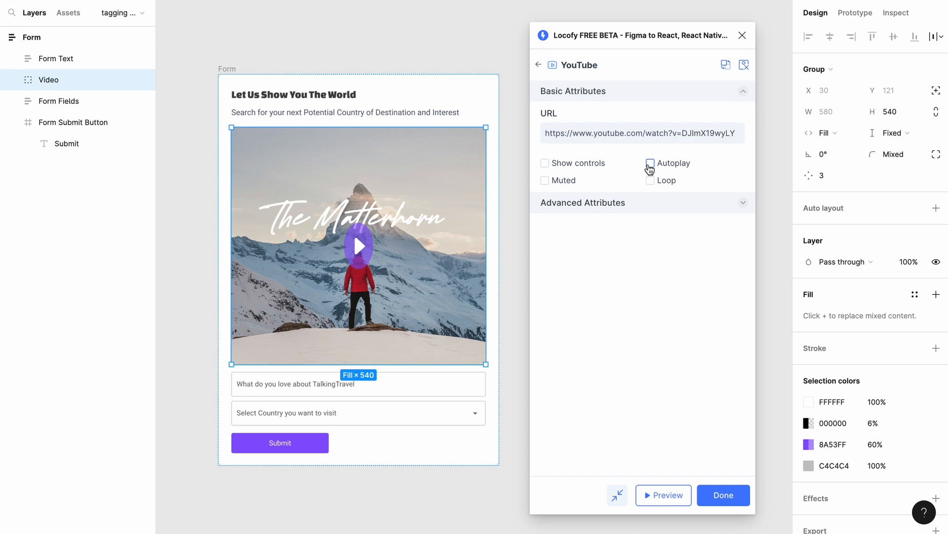
pyautogui.click(538, 65)
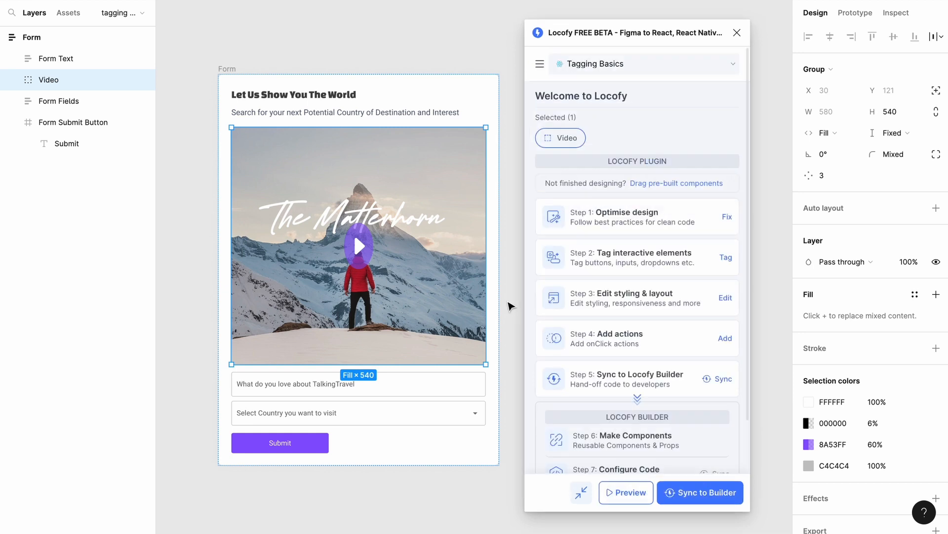
pyautogui.click(724, 298)
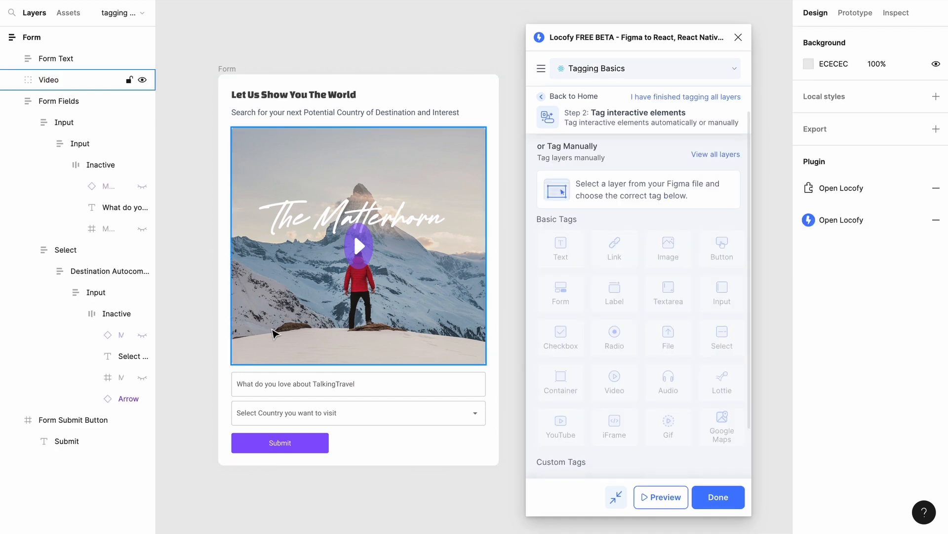
# Tag the form's Input layer as an Input element with a chosen UI library.
pyautogui.click(358, 384)
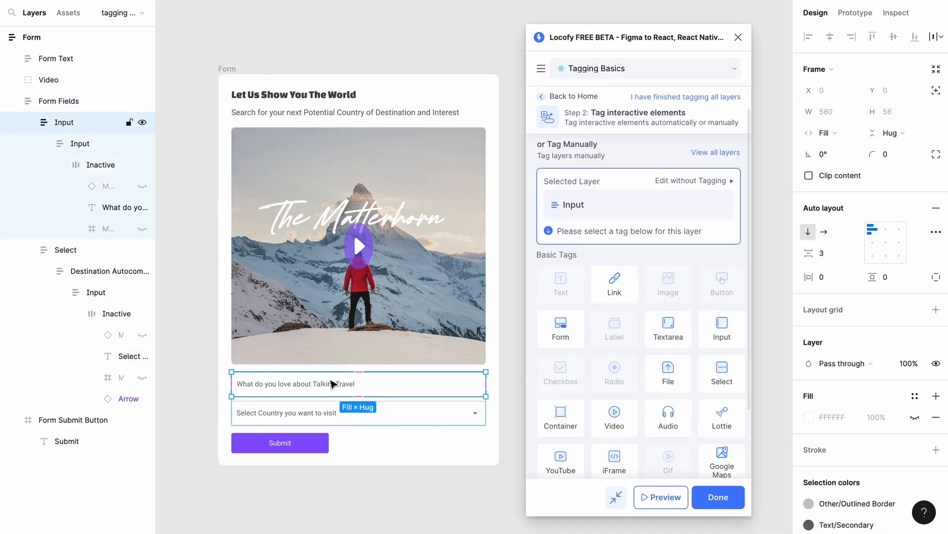
pyautogui.click(721, 329)
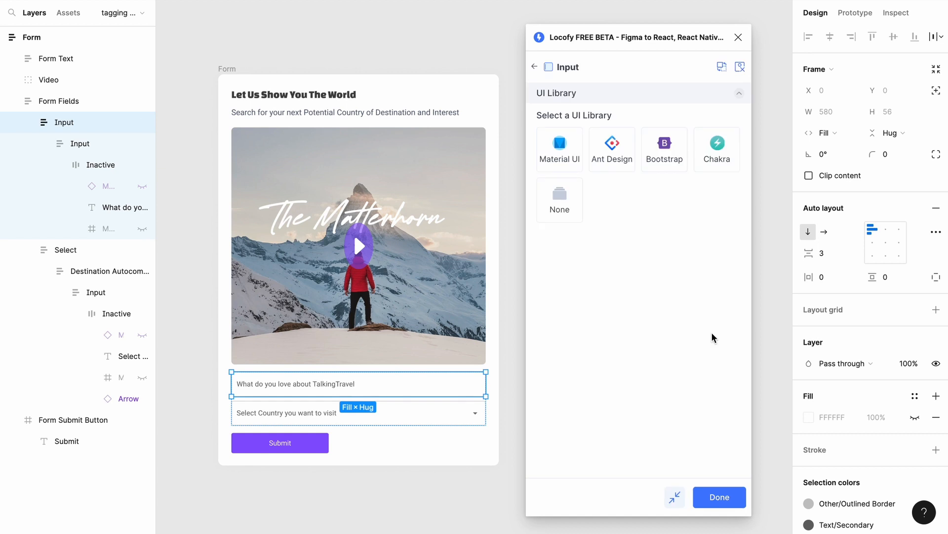
pyautogui.click(559, 149)
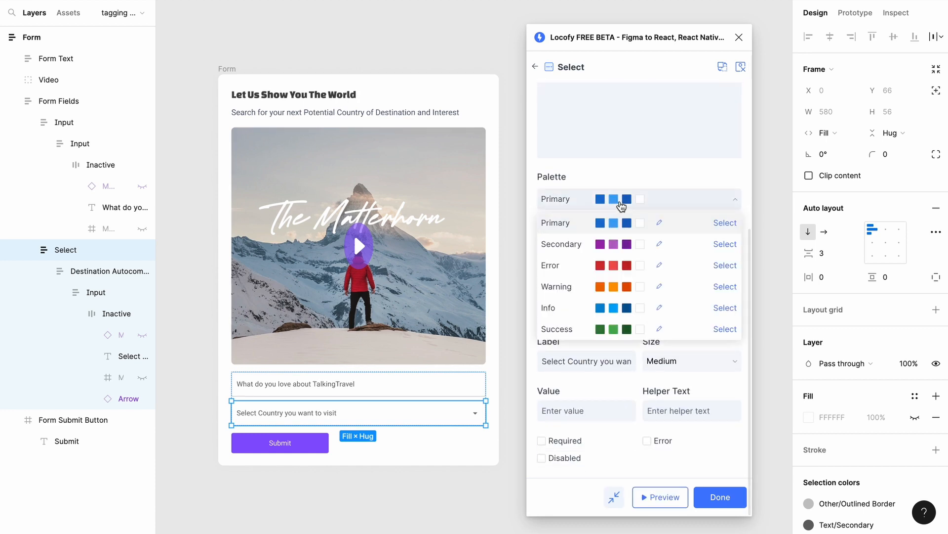
# Fill the Select element's attributes with the options 'Singapore, S'.
pyautogui.write('Singapore, S')
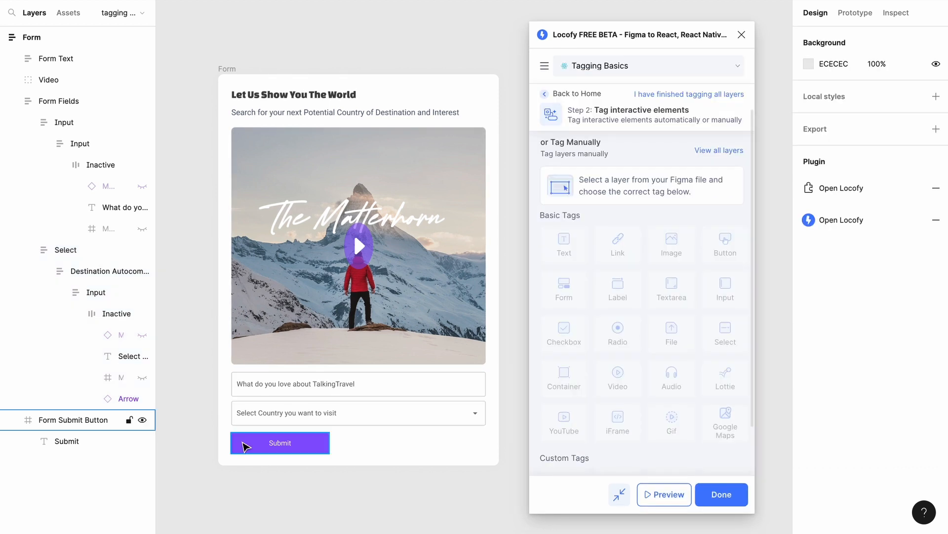
# Tag the Form Submit Button as a Button with None as the UI library.
pyautogui.click(280, 443)
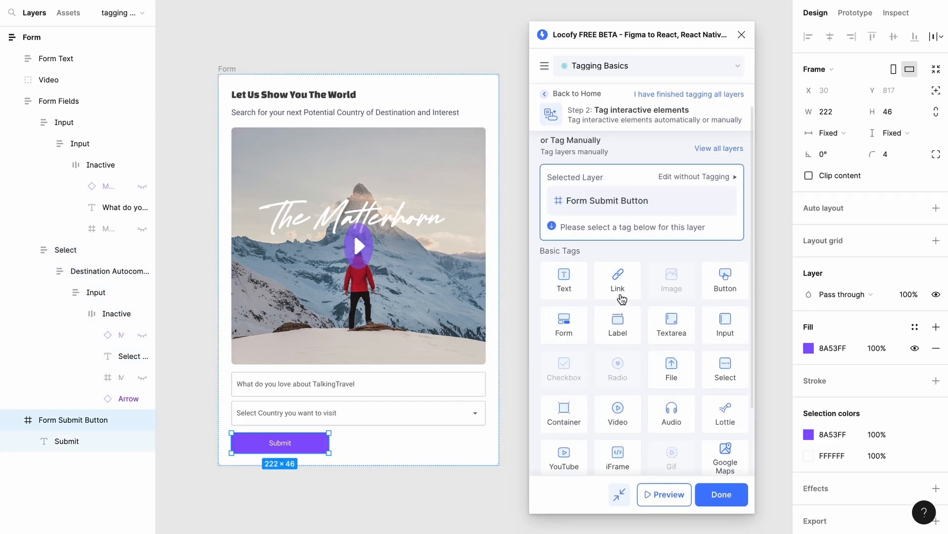
pyautogui.click(724, 279)
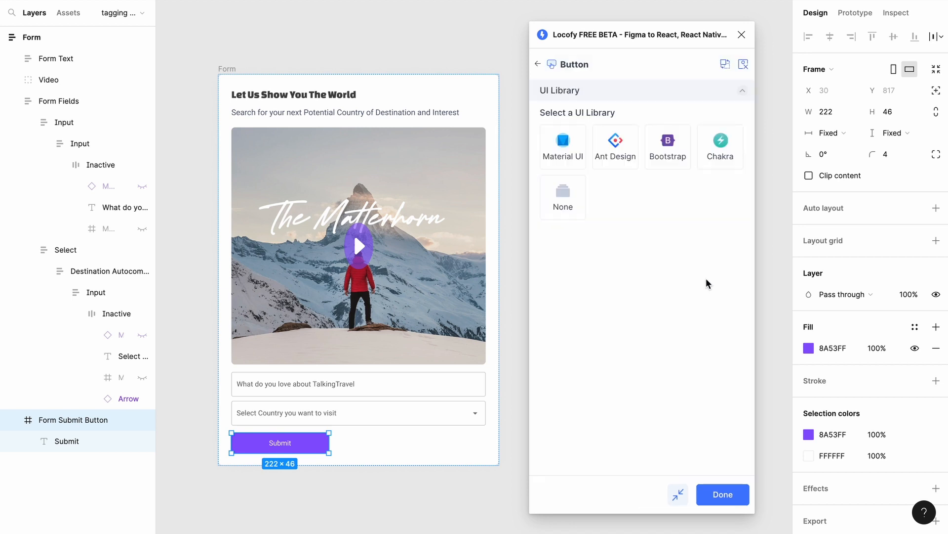
pyautogui.moveTo(567, 205)
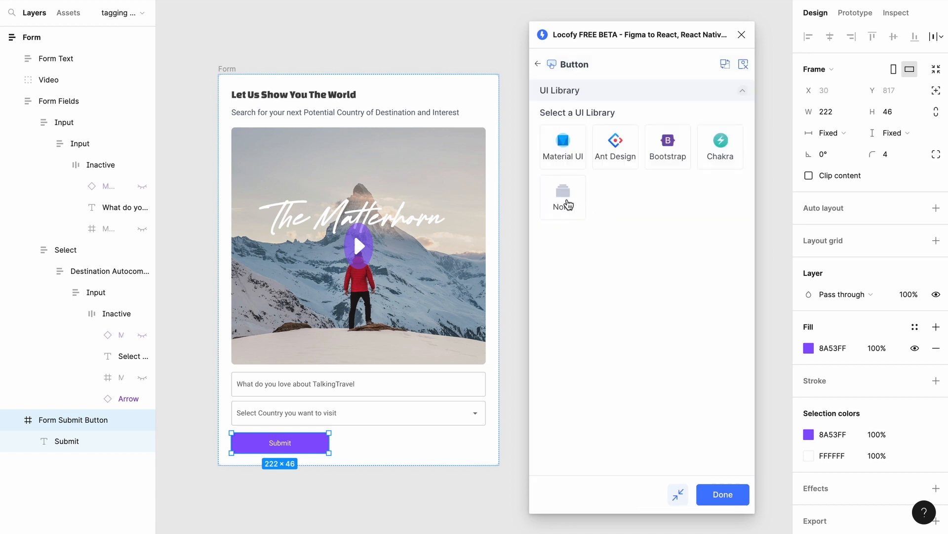
pyautogui.click(562, 198)
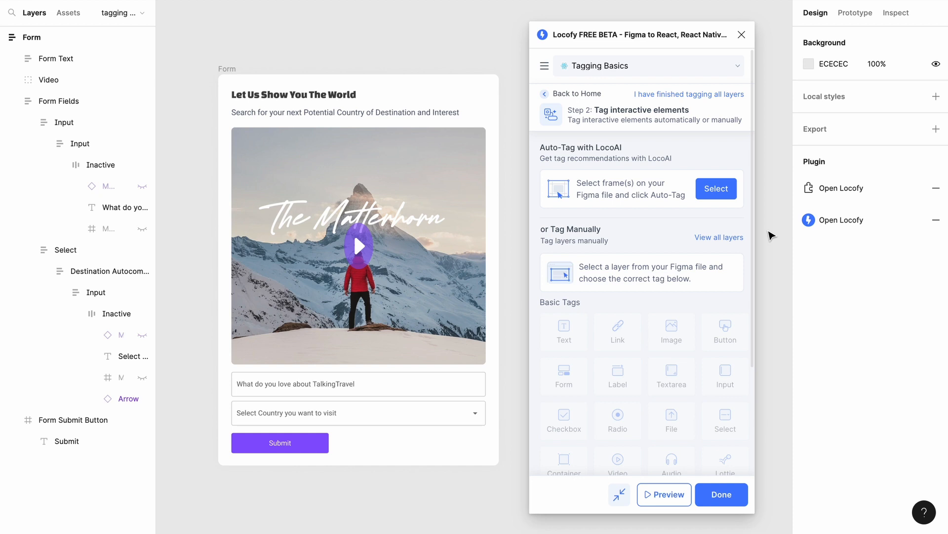
pyautogui.moveTo(604, 146)
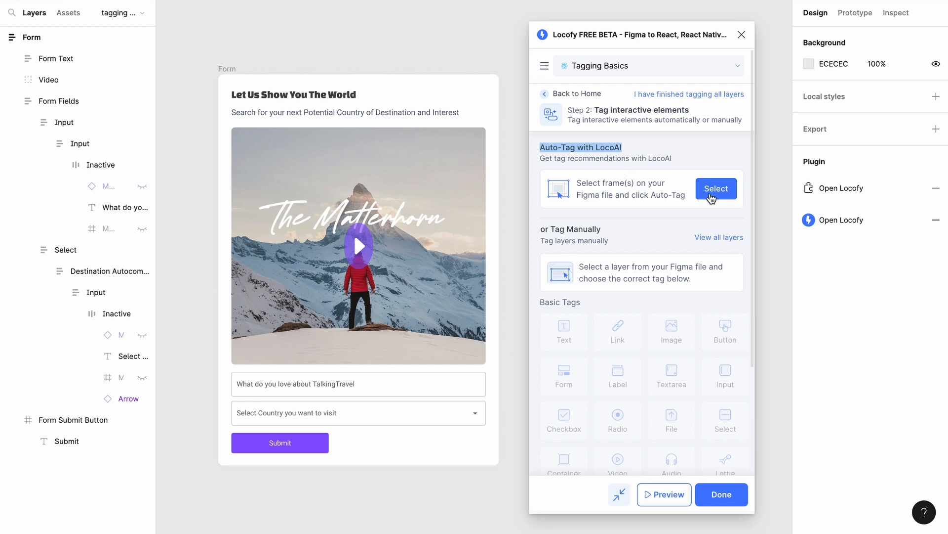
# Pick the Form frame in the LocoAI auto-tag frame picker and confirm it.
pyautogui.click(716, 188)
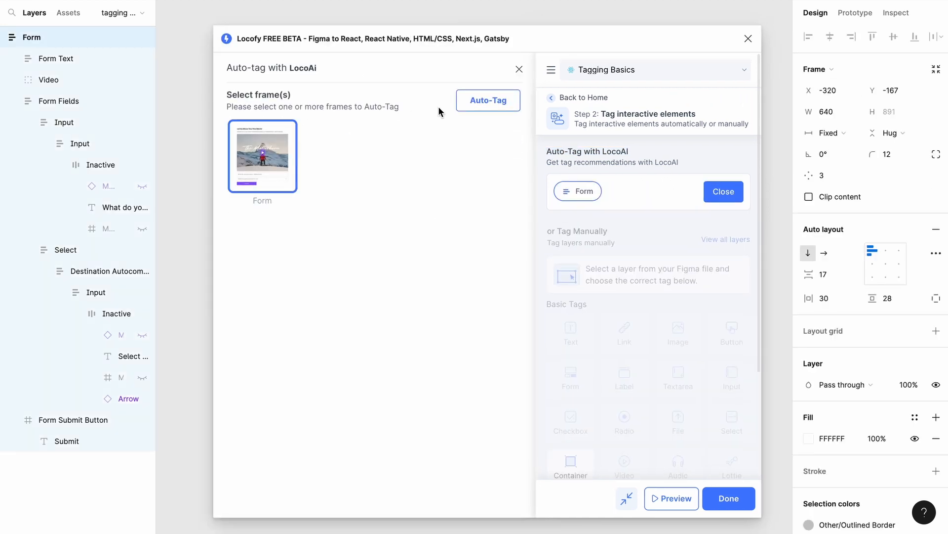
pyautogui.click(487, 101)
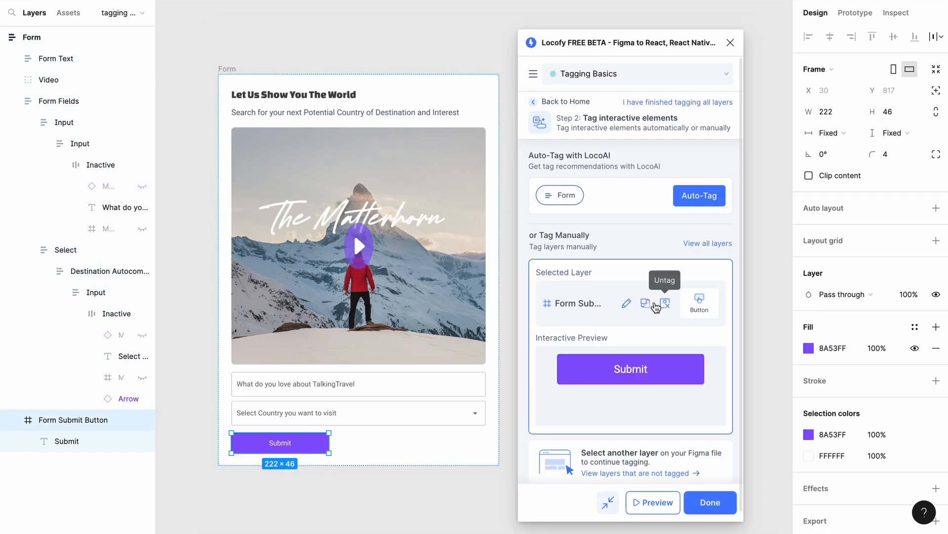
pyautogui.moveTo(645, 304)
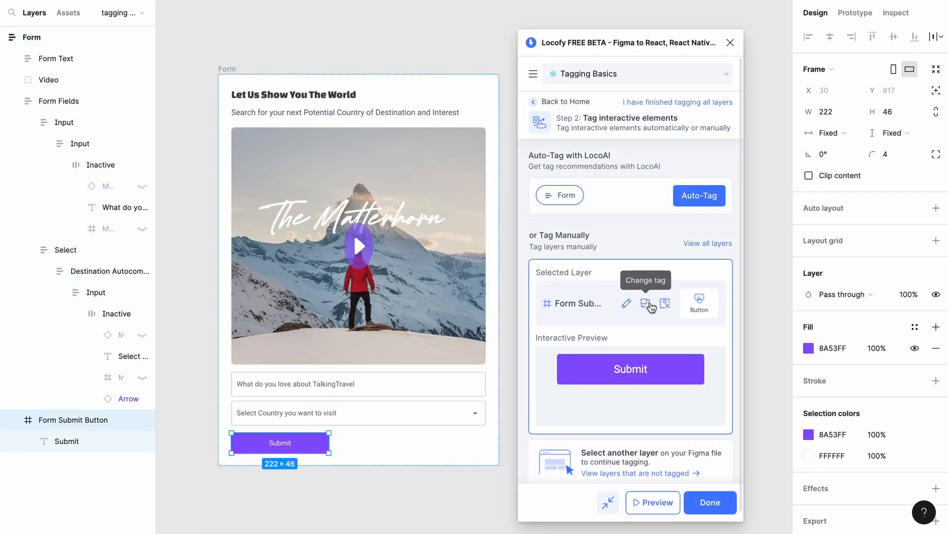
# Untag the Form Submit Button via the Untag icon in the Selected Layer card.
pyautogui.click(646, 304)
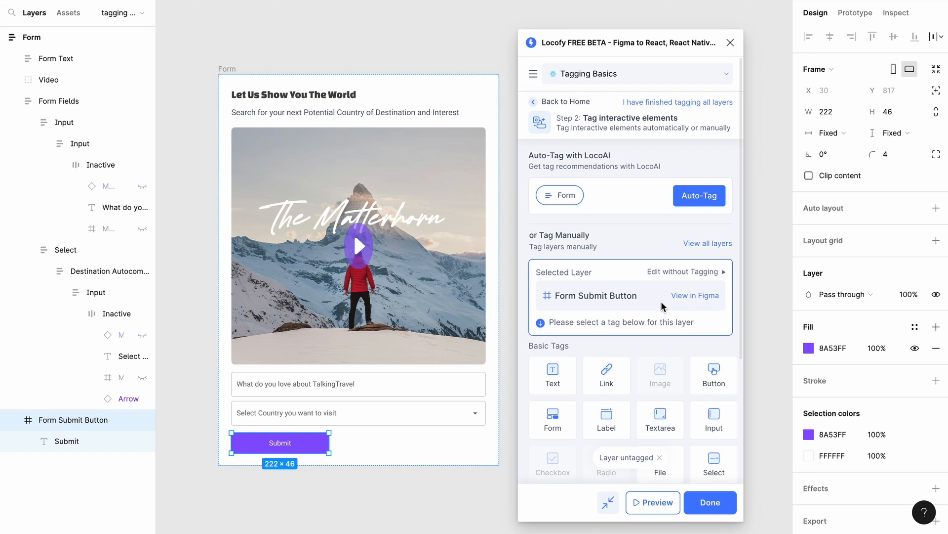
pyautogui.moveTo(763, 310)
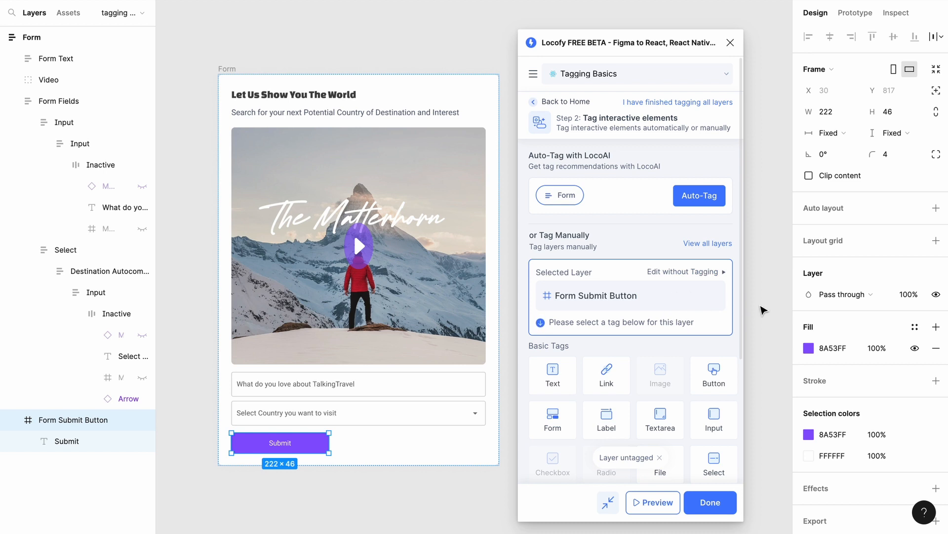